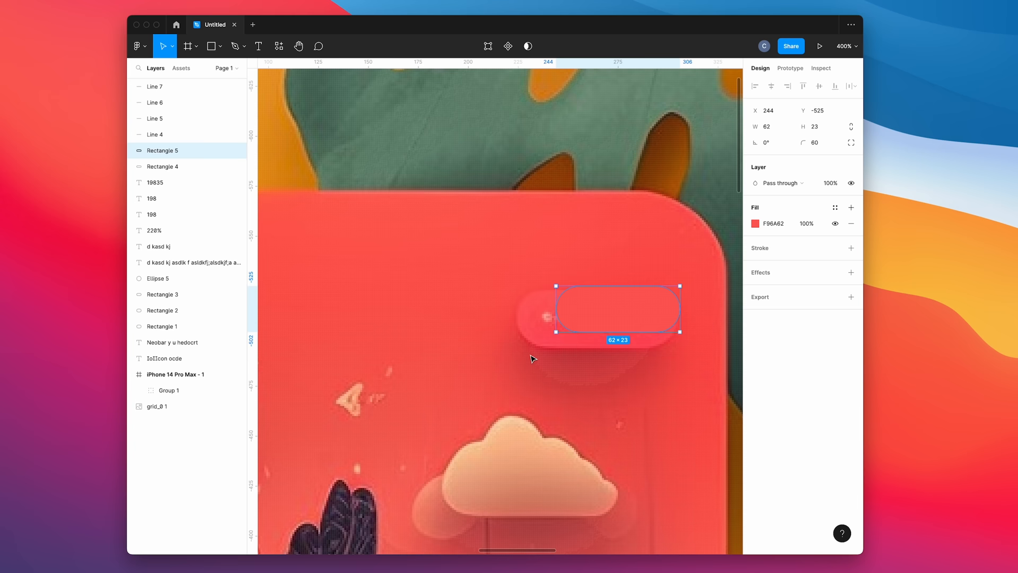
- Open the generated peach-and-green plant illustration as the Untitled-2 document
{"action": "left_click", "coordinate": [755, 320]}
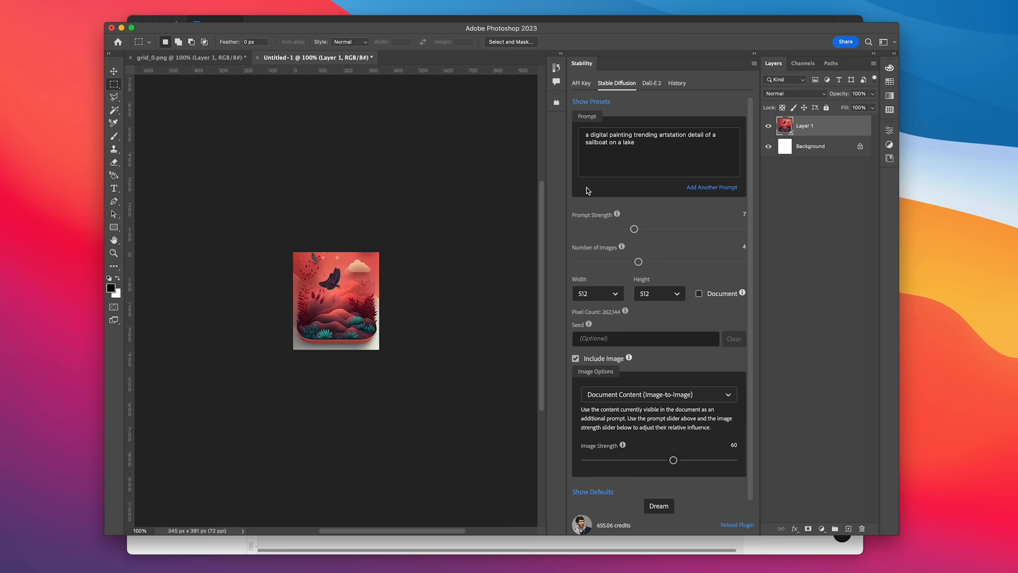
{"action": "left_click", "coordinate": [658, 506]}
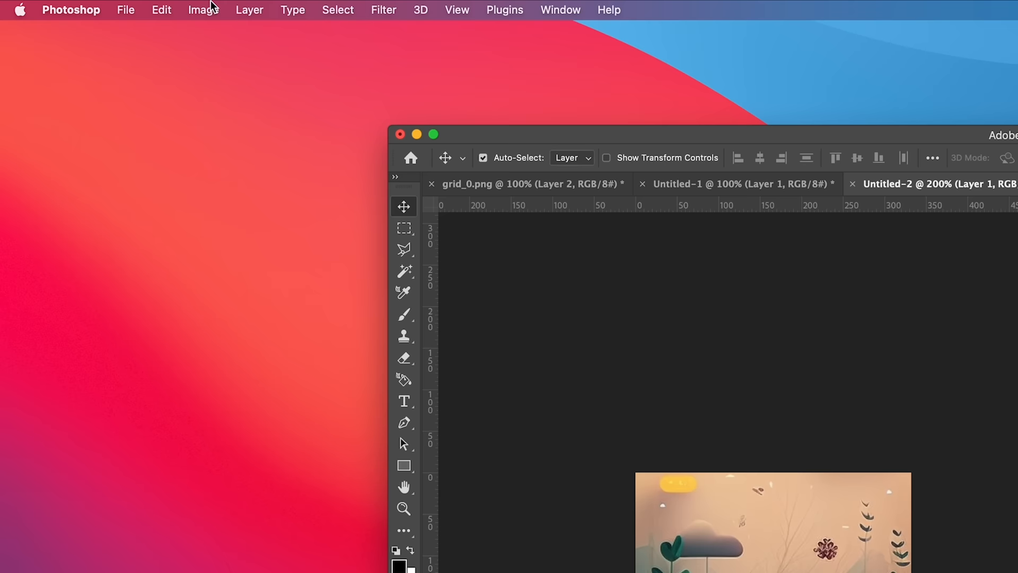
- Resize the plant illustration to 1024 × 1169 pixels via Image Size
{"action": "left_click", "coordinate": [202, 10]}
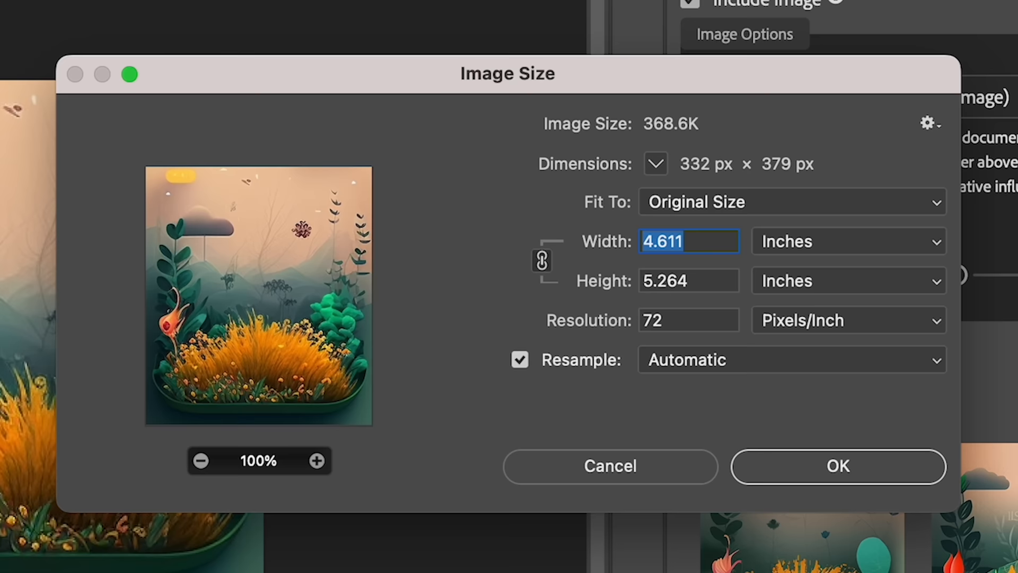
{"action": "left_click", "coordinate": [847, 240]}
{"action": "type", "text": "1024"}
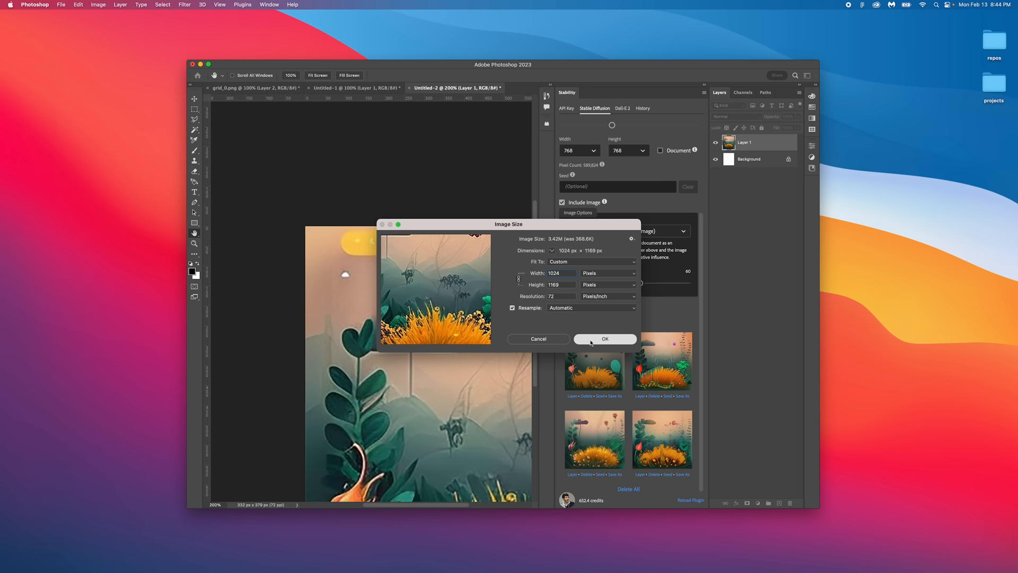
{"action": "left_click", "coordinate": [604, 338]}
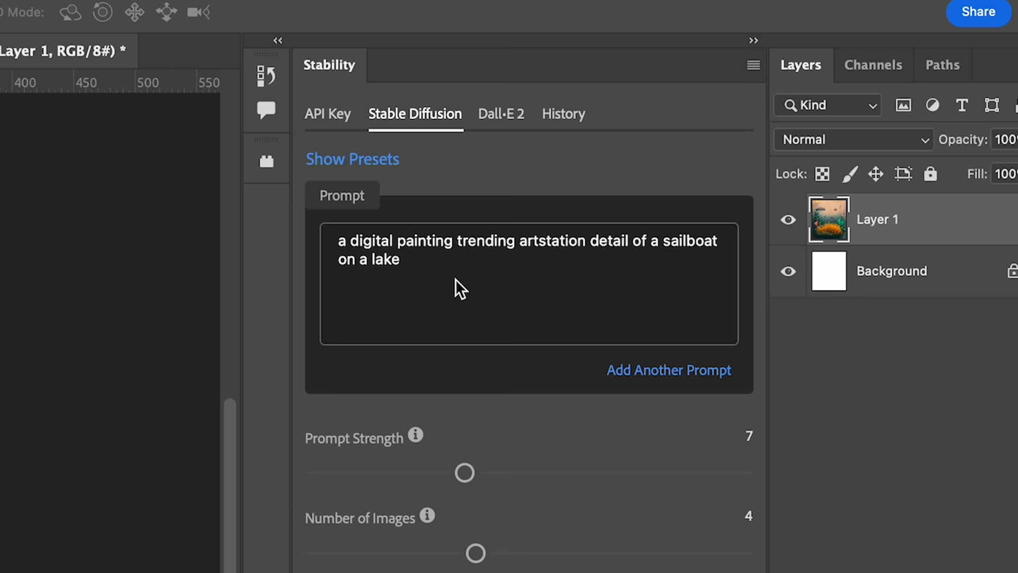
- Generate a 1024×1024 'vector illustration digital art' variant and add it as a layer
{"action": "type", "text": "a vector illustration digital oart"}
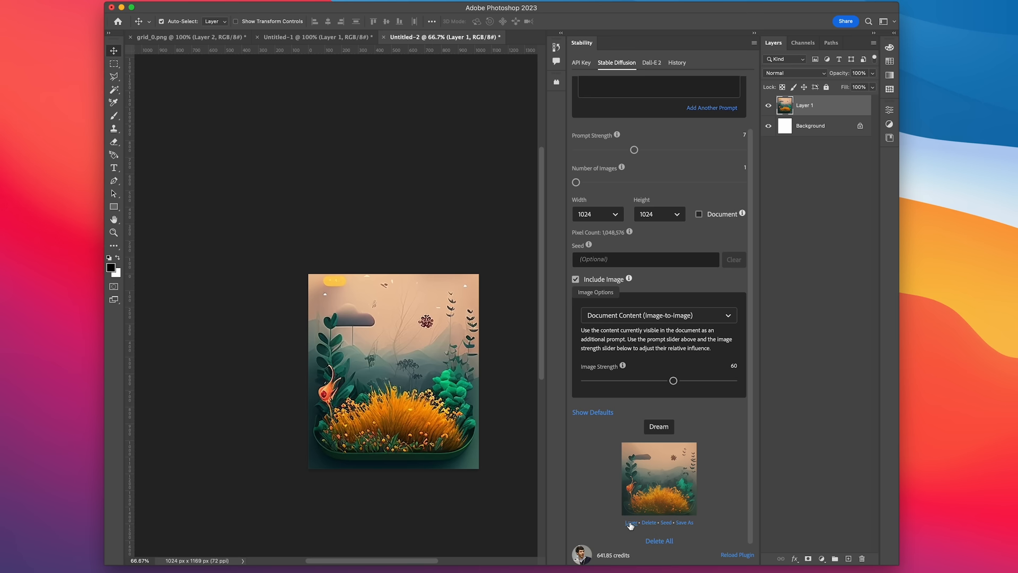
{"action": "left_click", "coordinate": [305, 36]}
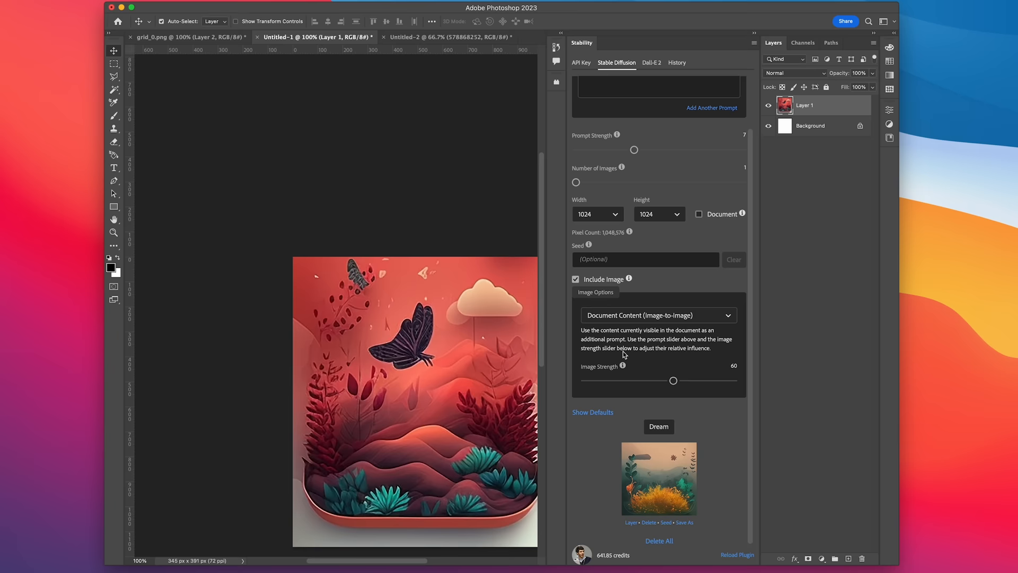
{"action": "left_click", "coordinate": [657, 427]}
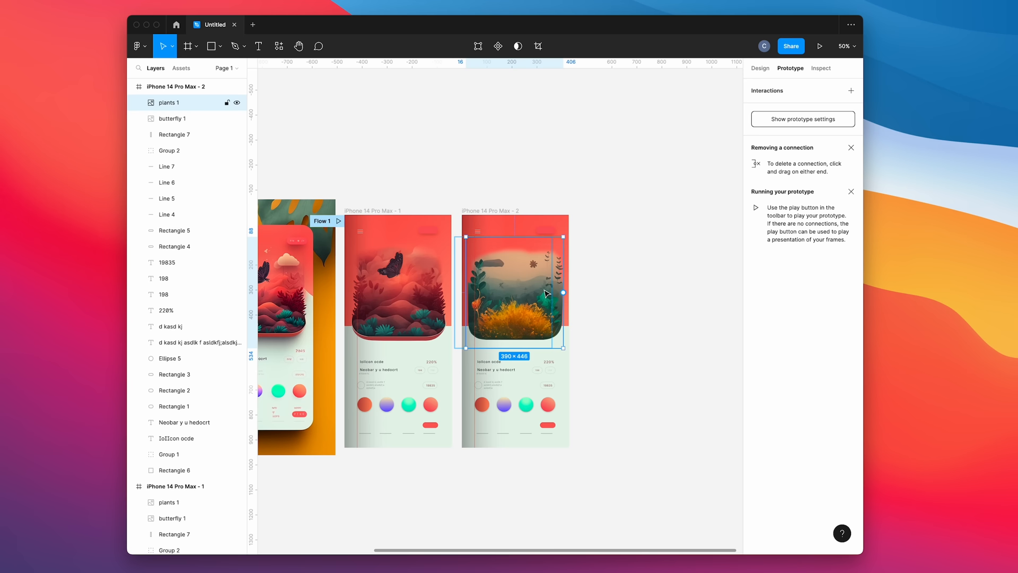
- Select the plant illustration in the duplicated iPhone 14 Pro Max frame
{"action": "left_click", "coordinate": [819, 45]}
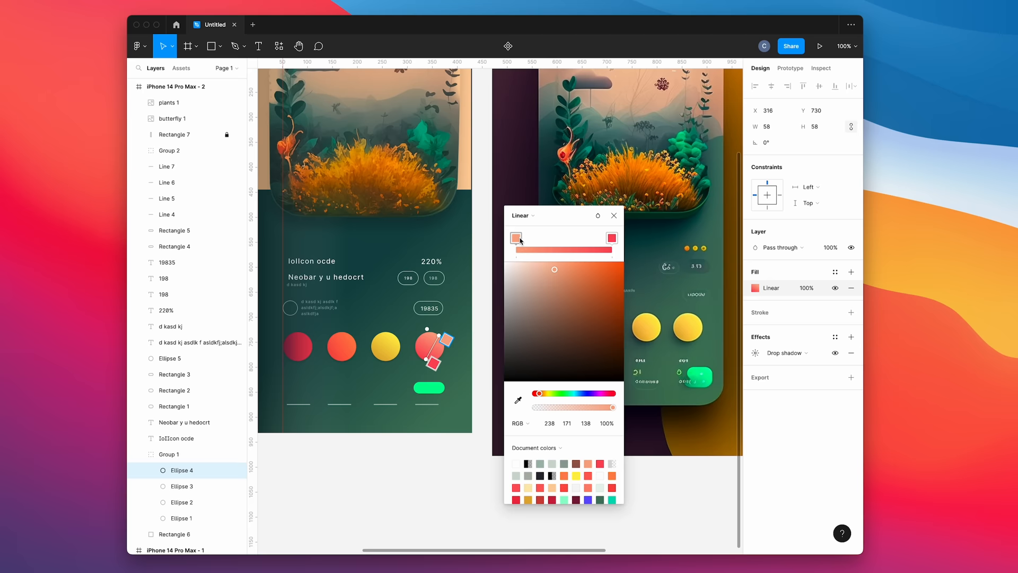
- Set the first colour stop of Ellipse 4's linear gradient fill
{"action": "left_click", "coordinate": [819, 46]}
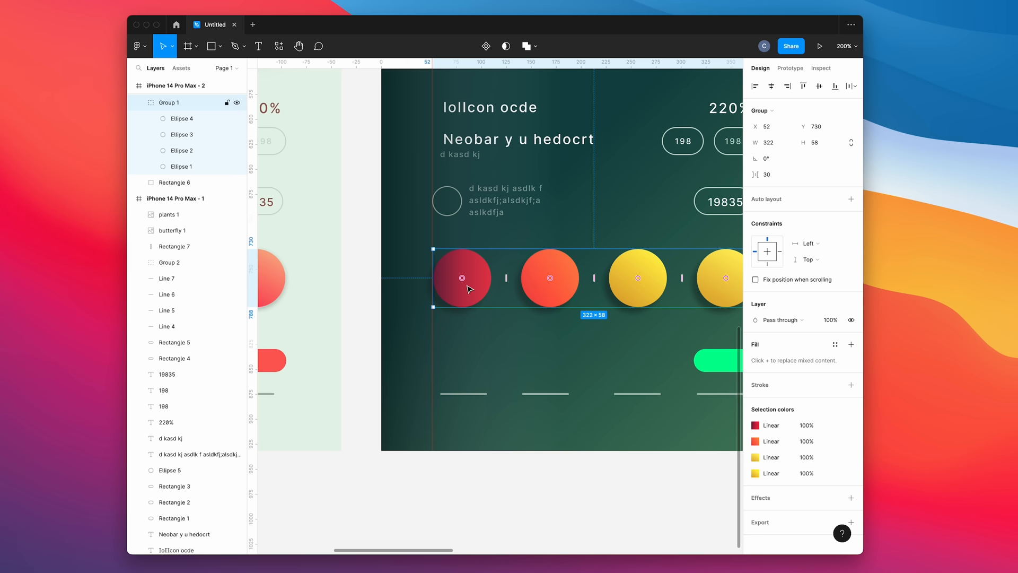
- Right-click the dark red circle to bring up its actions
{"action": "right_click", "coordinate": [462, 278]}
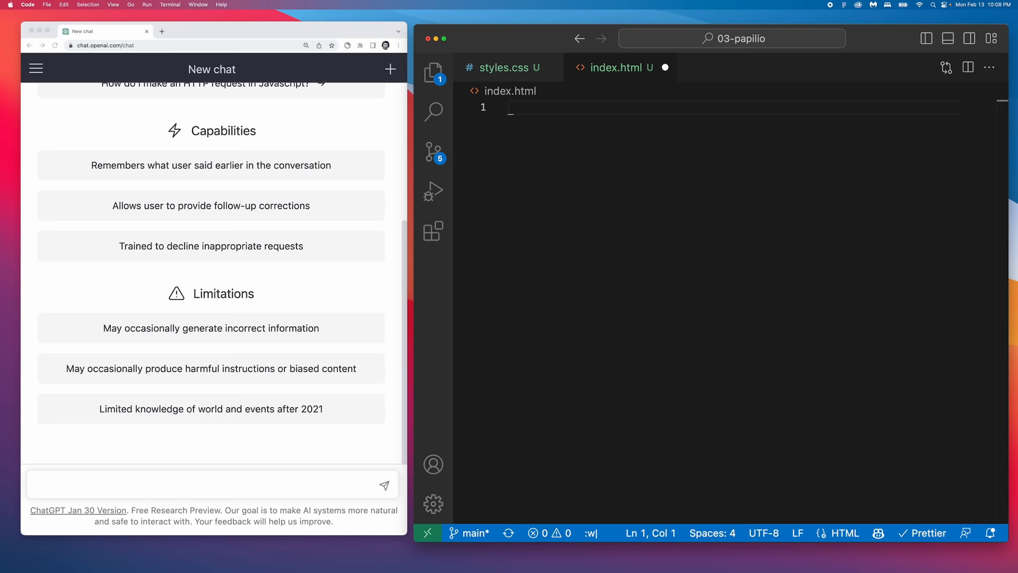
- Ask ChatGPT for an HTML boilerplate linking styles.css and main.js
{"action": "type", "text": "can you create an html boilerplate for m"}
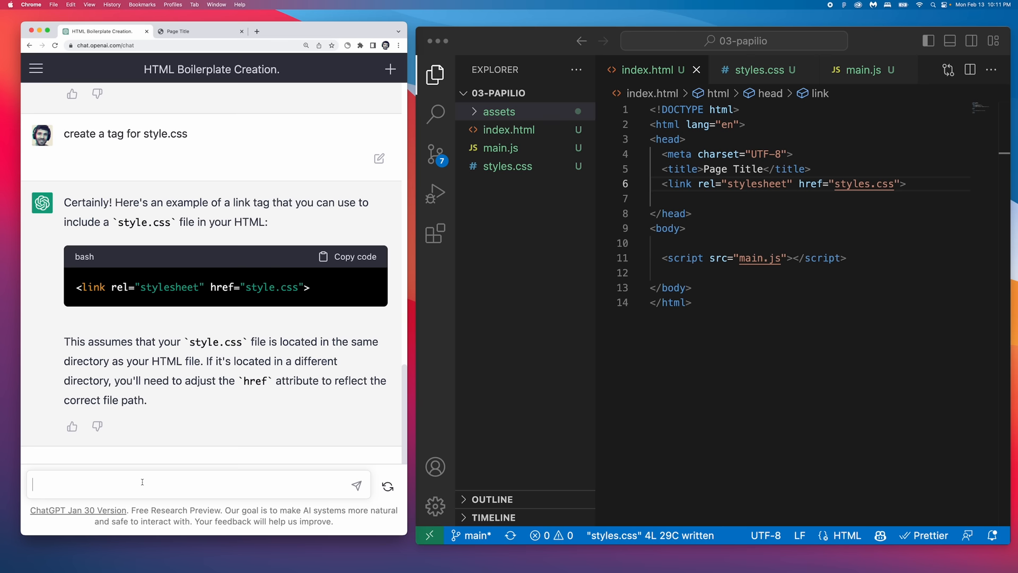
- Send ChatGPT the prompt 'can you create an html horizontal carousel with gsap'
{"action": "type", "text": "can you create an html horizontal carousel with gsap"}
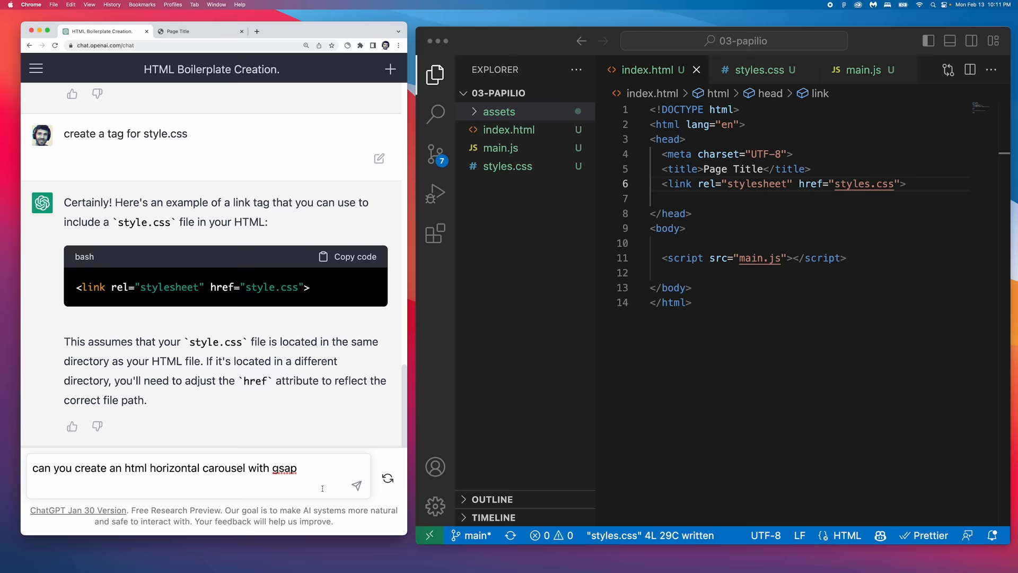
{"action": "left_click", "coordinate": [758, 70]}
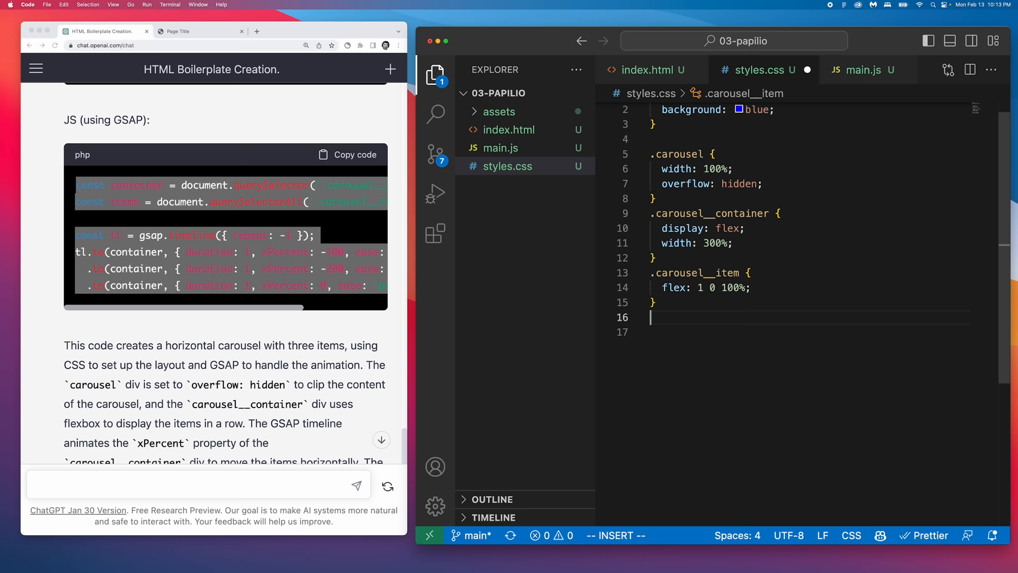
- Start typing a follow-up question to ChatGPT beginning 'can you give'
{"action": "type", "text": "can you give"}
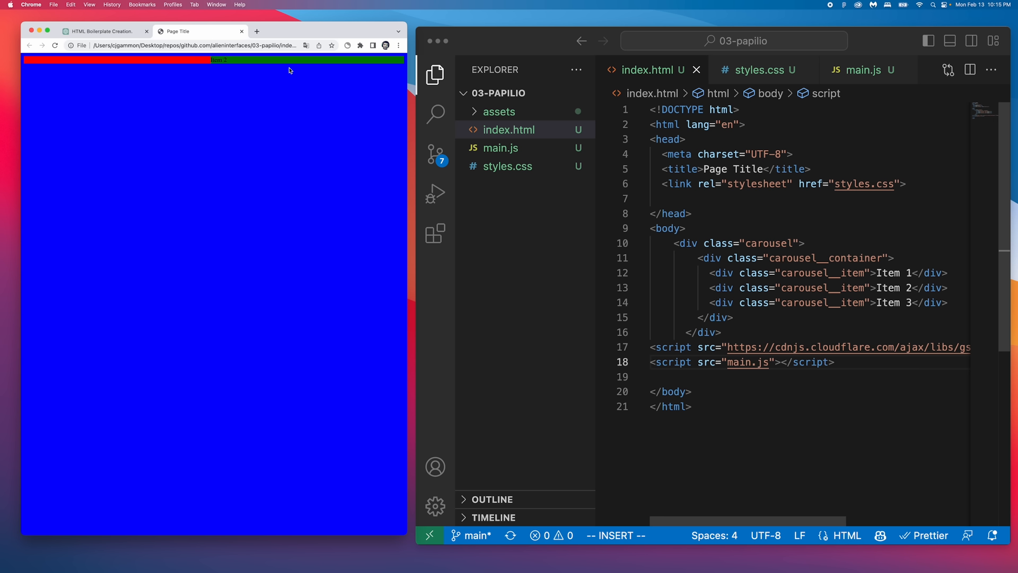
- Ask ChatGPT how to swipe between carousel pages one at a time
{"action": "left_click", "coordinate": [104, 30]}
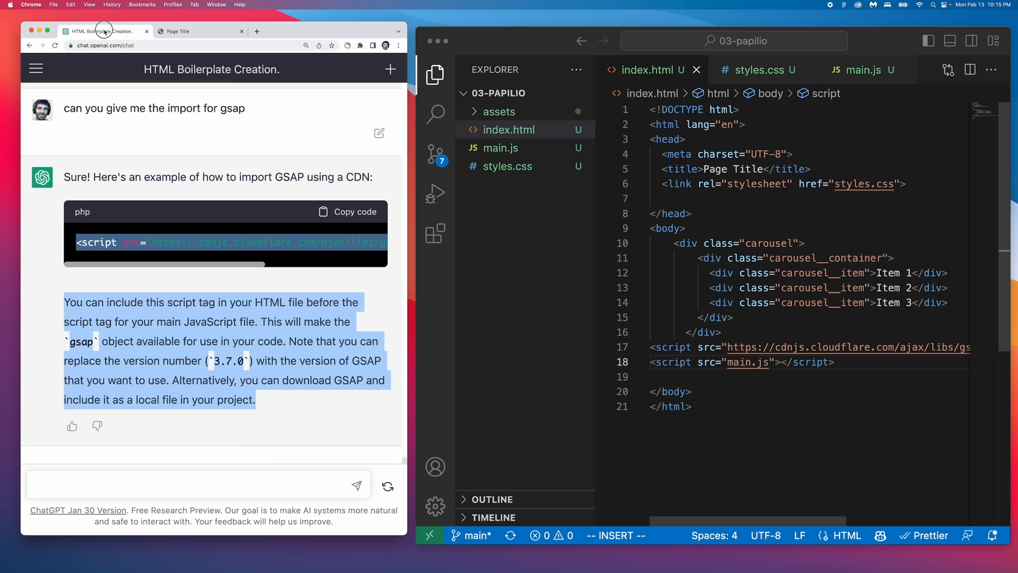
{"action": "type", "text": "how would I allow the"}
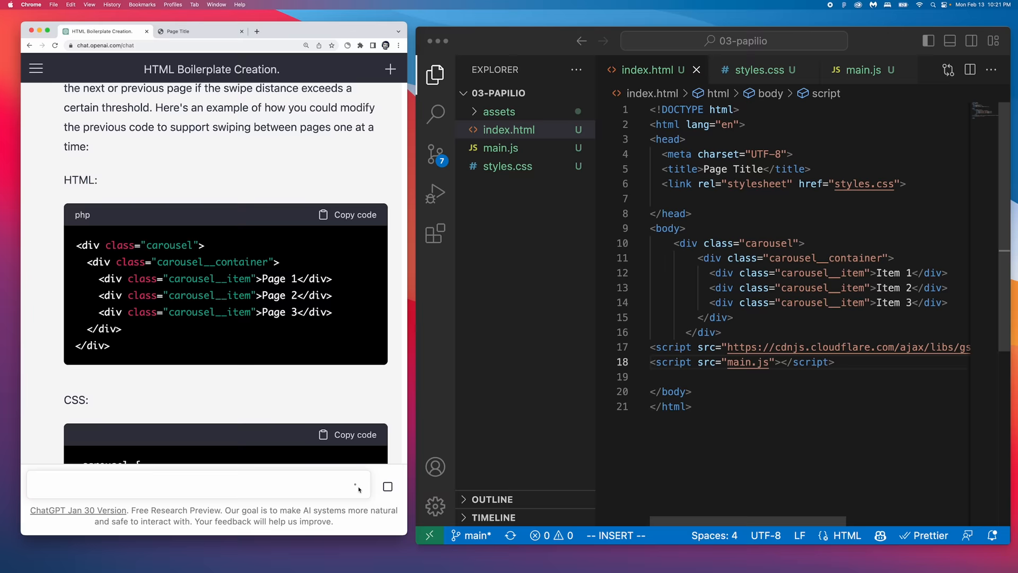
- Scroll through ChatGPT's carousel answer and request swipe handling with pointer events instead of touch
{"action": "scroll", "scroll_direction": "down", "scroll_amount": 3}
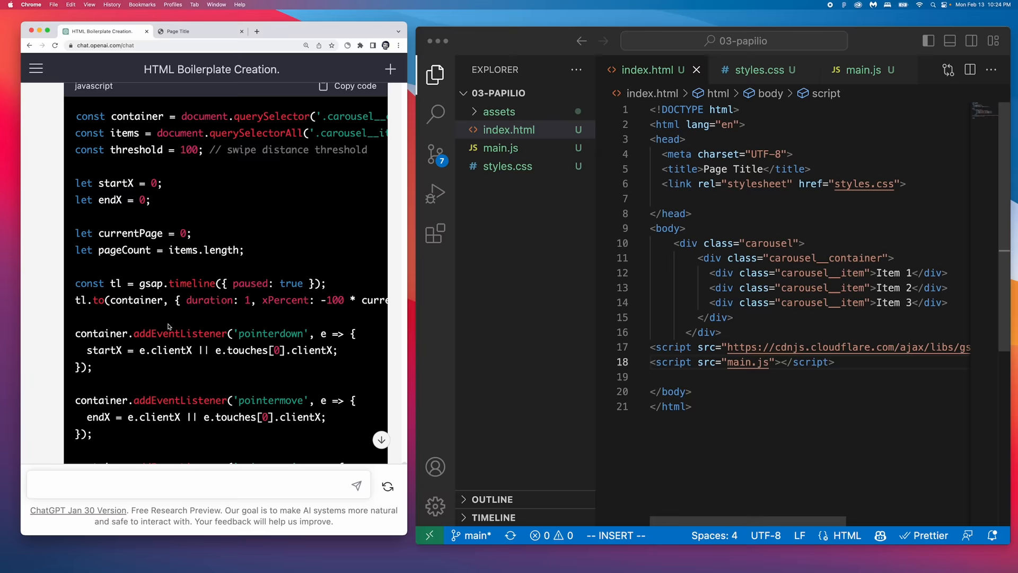
{"action": "left_click", "coordinate": [198, 31]}
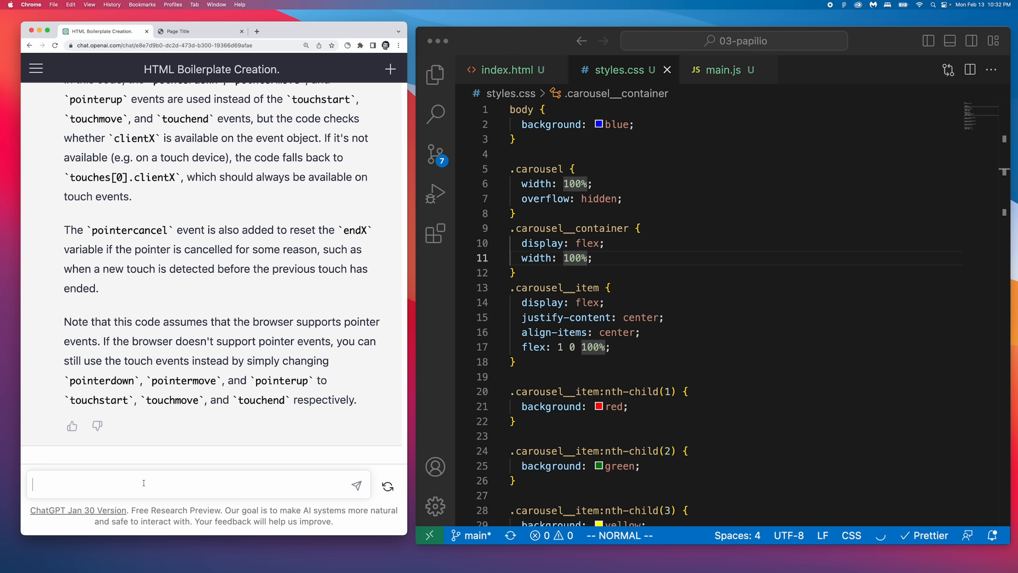
- Ask ChatGPT how to add a different body class for the currently active page
{"action": "type", "text": "how would I add a different class to the body based on the page that is currently active?"}
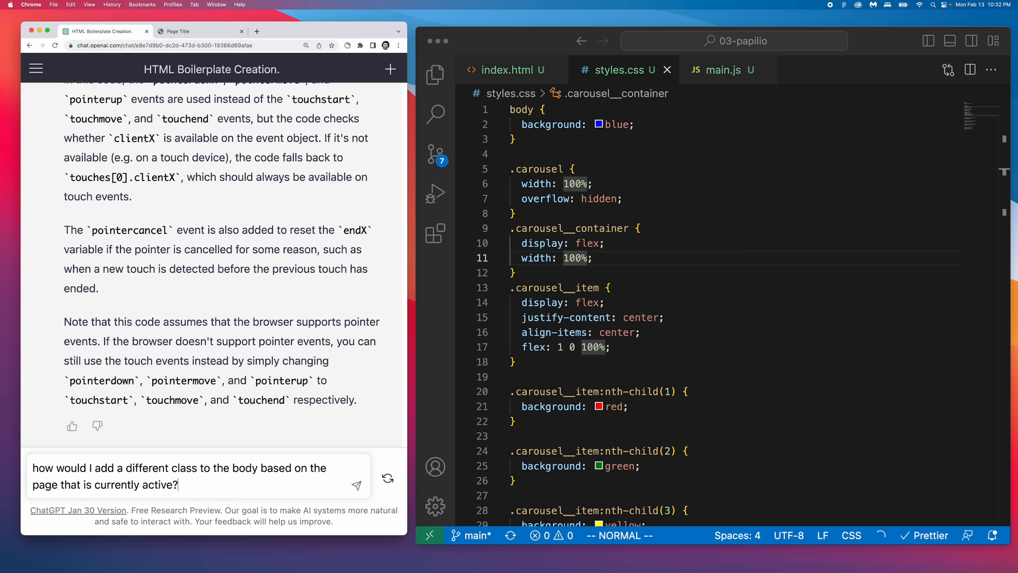
{"action": "left_click", "coordinate": [356, 486]}
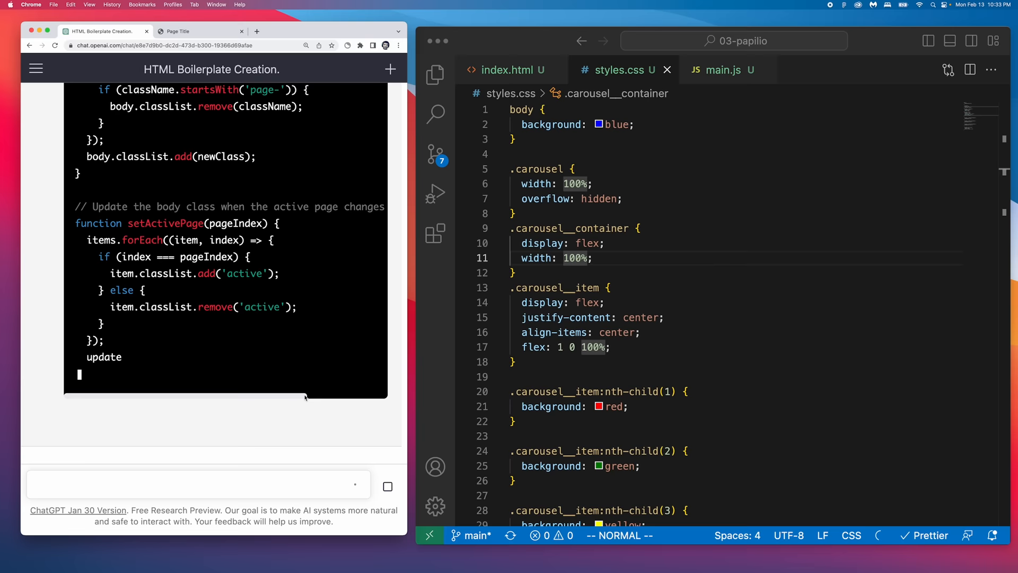
{"action": "left_click", "coordinate": [722, 69]}
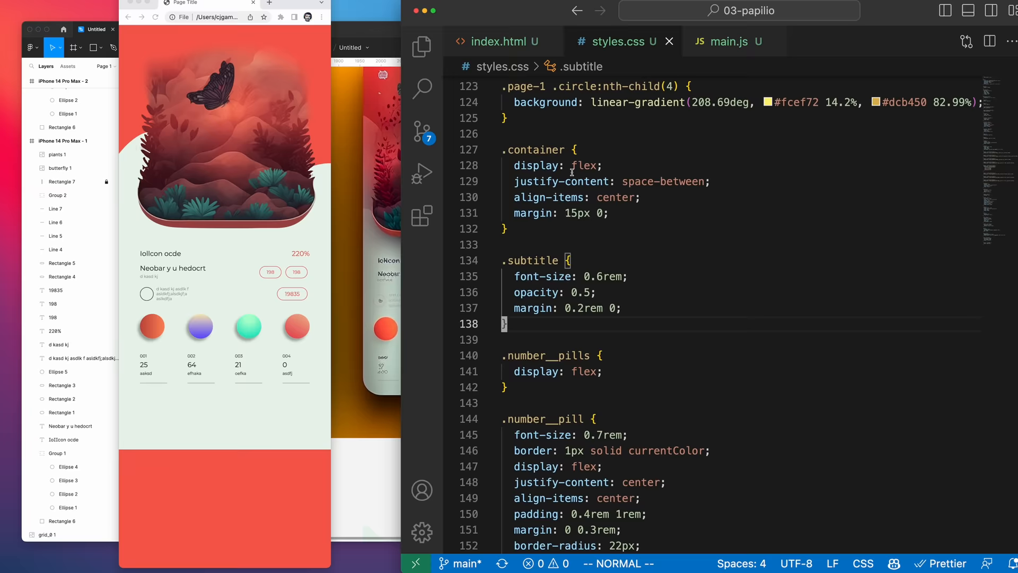
- Switch to index.html to view the page section markup and number pills
{"action": "left_click", "coordinate": [500, 41]}
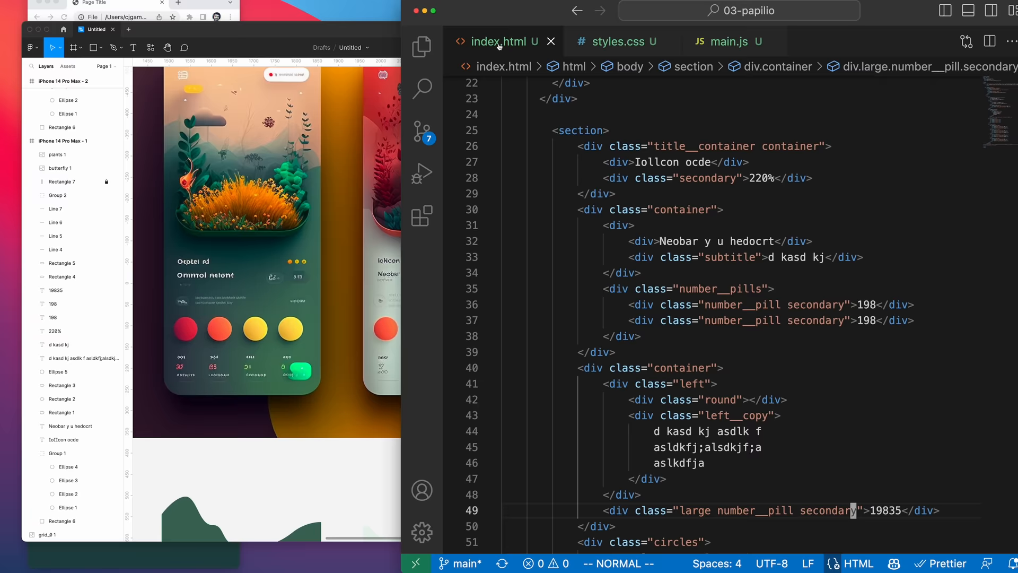